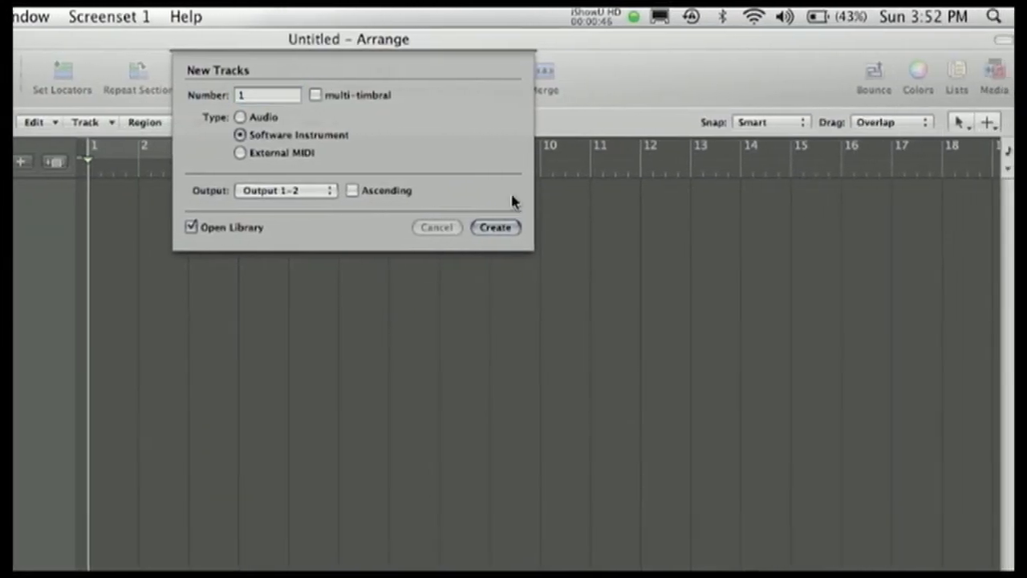
Step: Create a Software Instrument track and load a Steinway Piano patch from 01 Acoustic Pianos
left_click(494, 228)
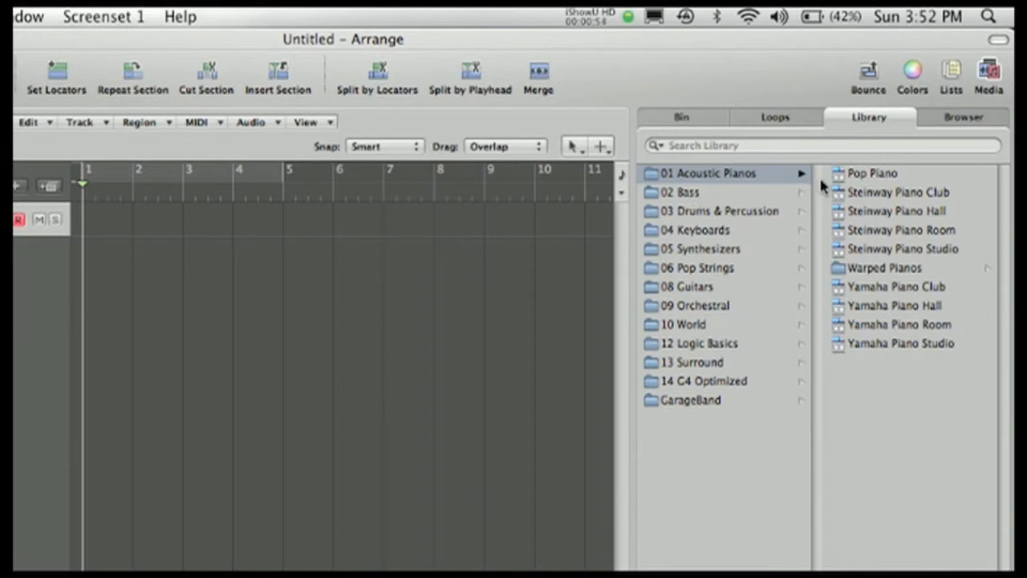
left_click(899, 193)
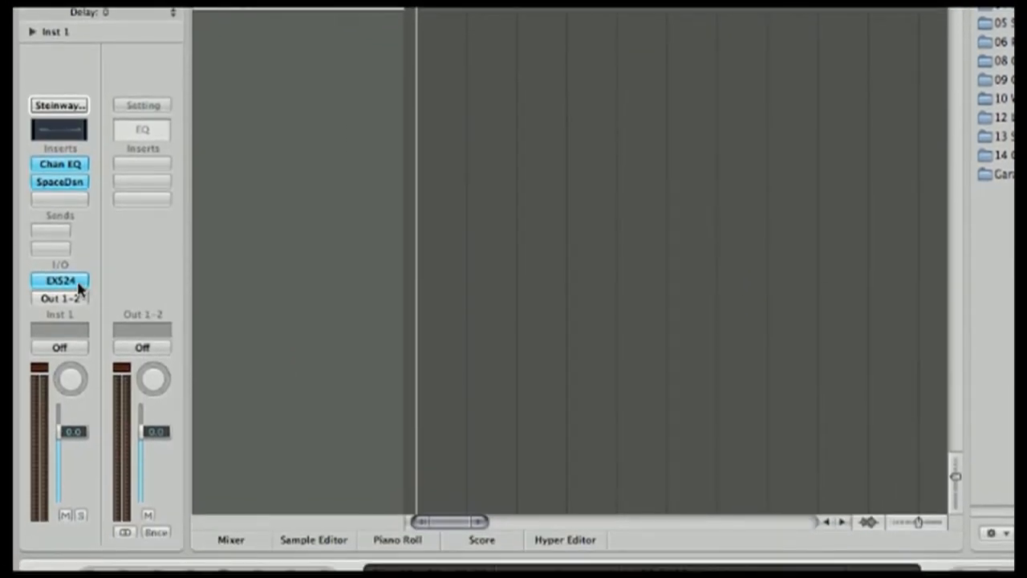
Step: Bring up the Audio Units Manager via Logic Pro > Preferences to list installed plug-ins
left_click(57, 279)
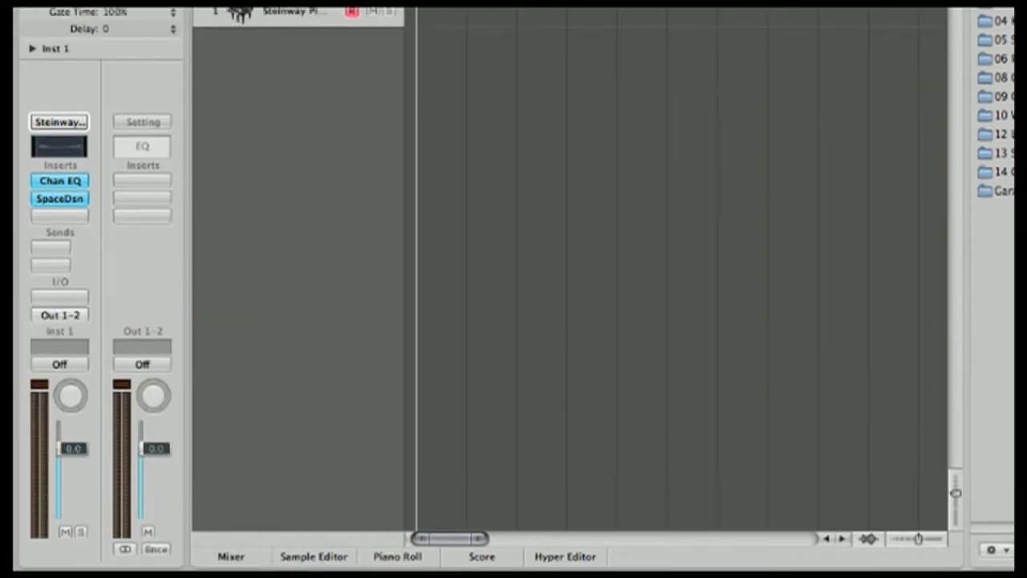
left_click(102, 16)
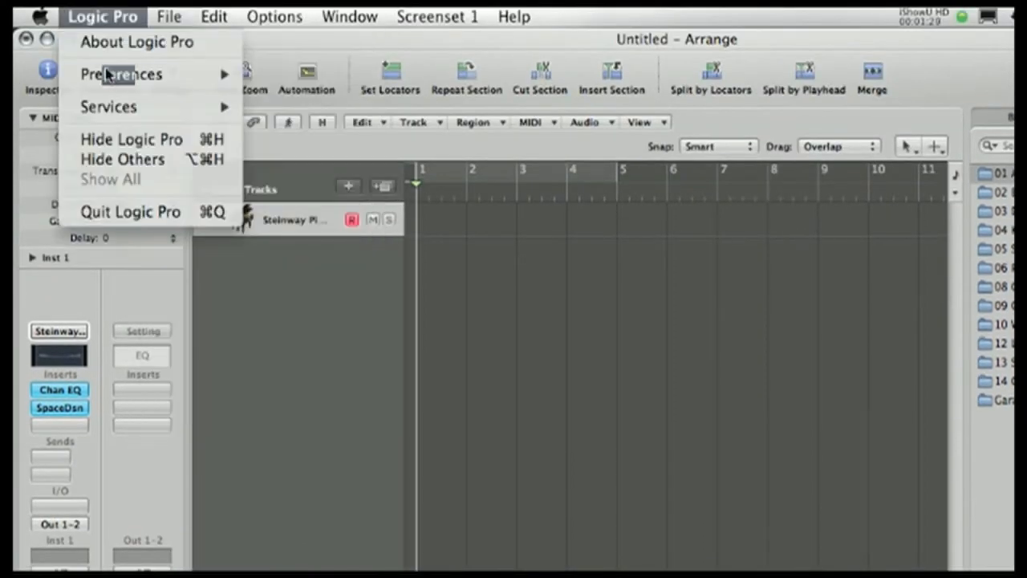
left_click(122, 74)
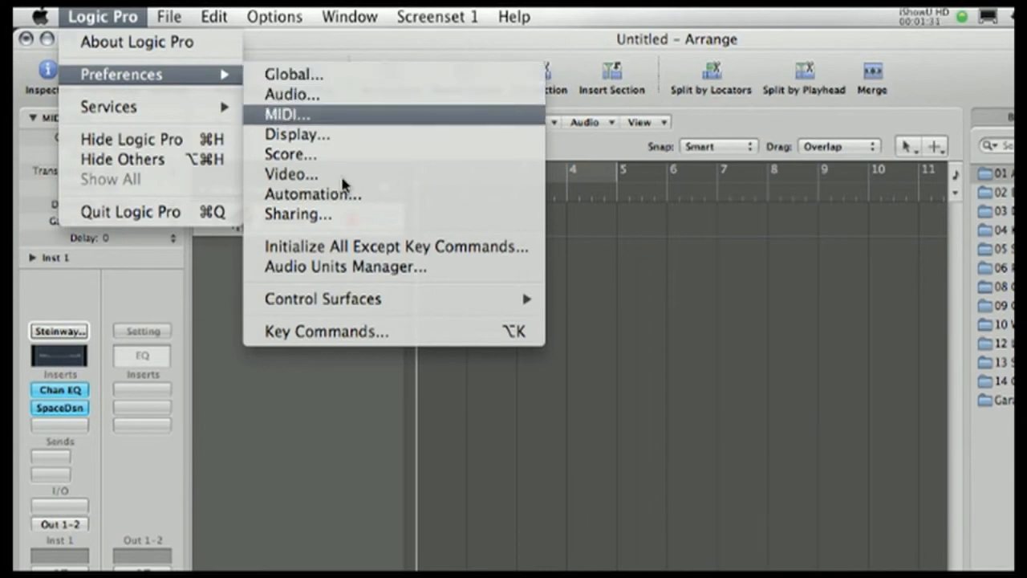
left_click(345, 266)
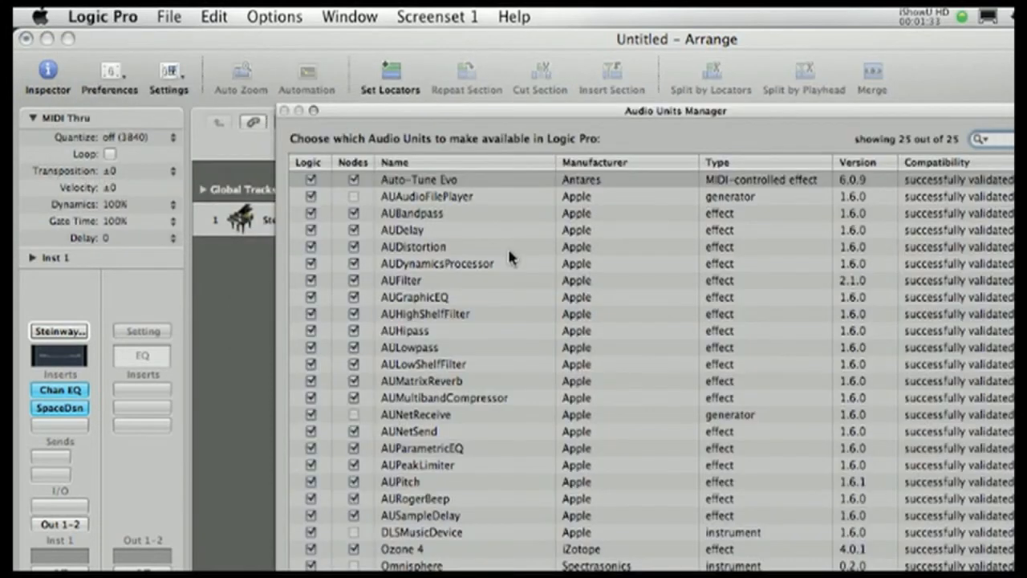
scroll("down", 3)
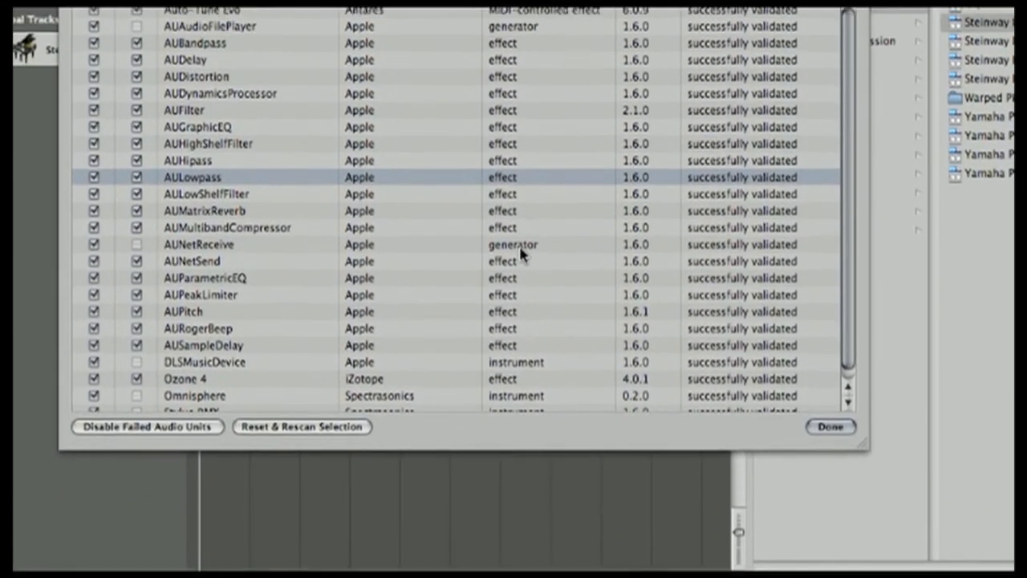
left_click(832, 427)
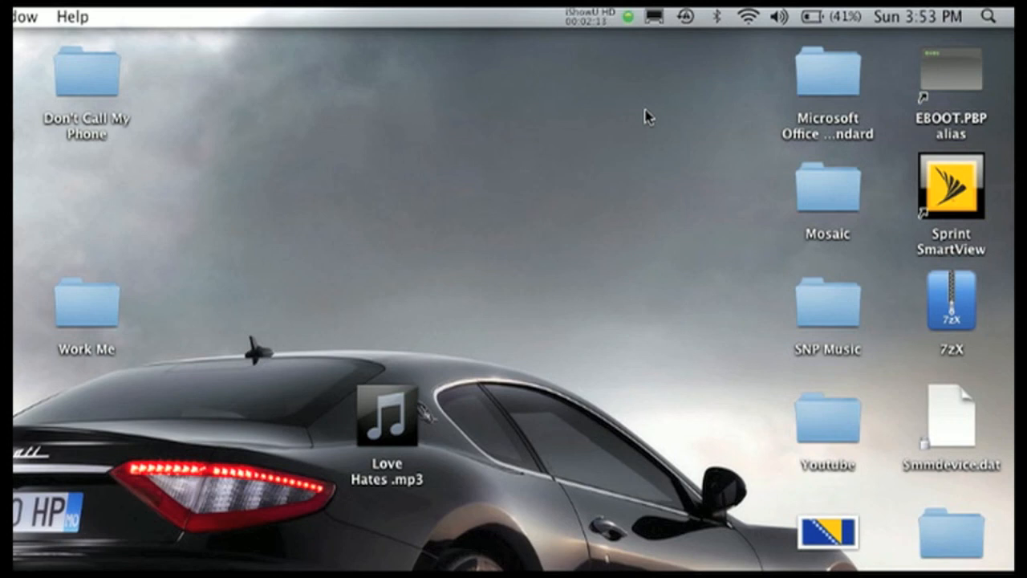
mouse_move(561, 13)
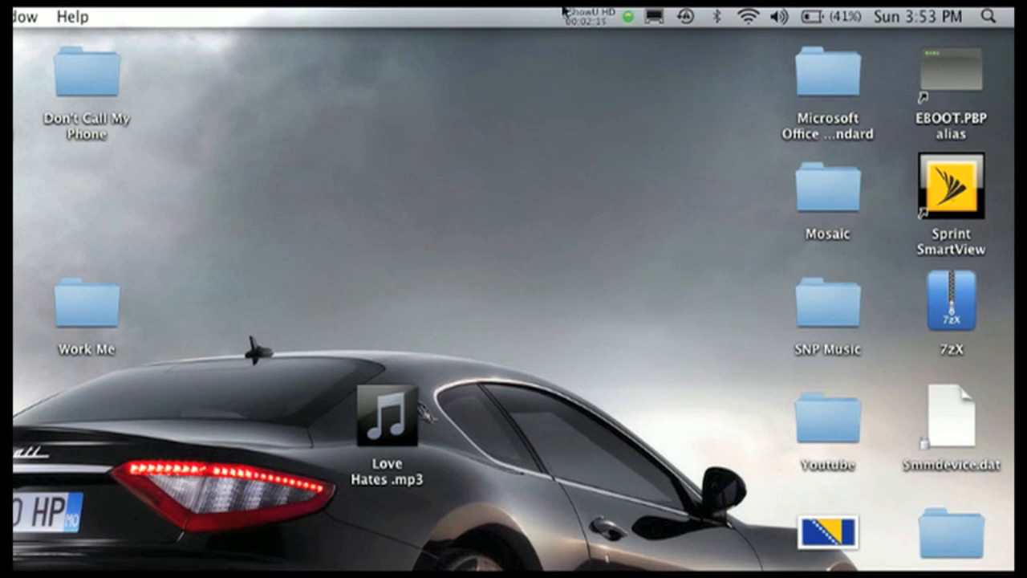